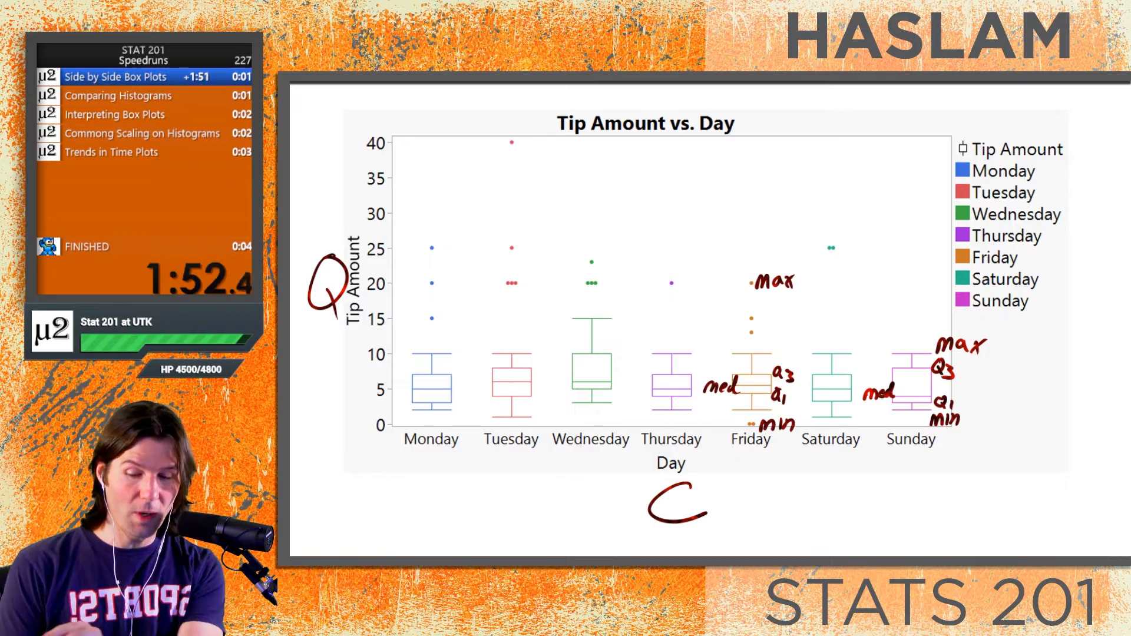
Draw a vertical red bracket spanning tips 0 to 40, then a horizontal stroke below the box plots
drag(633, 317, 633, 404)
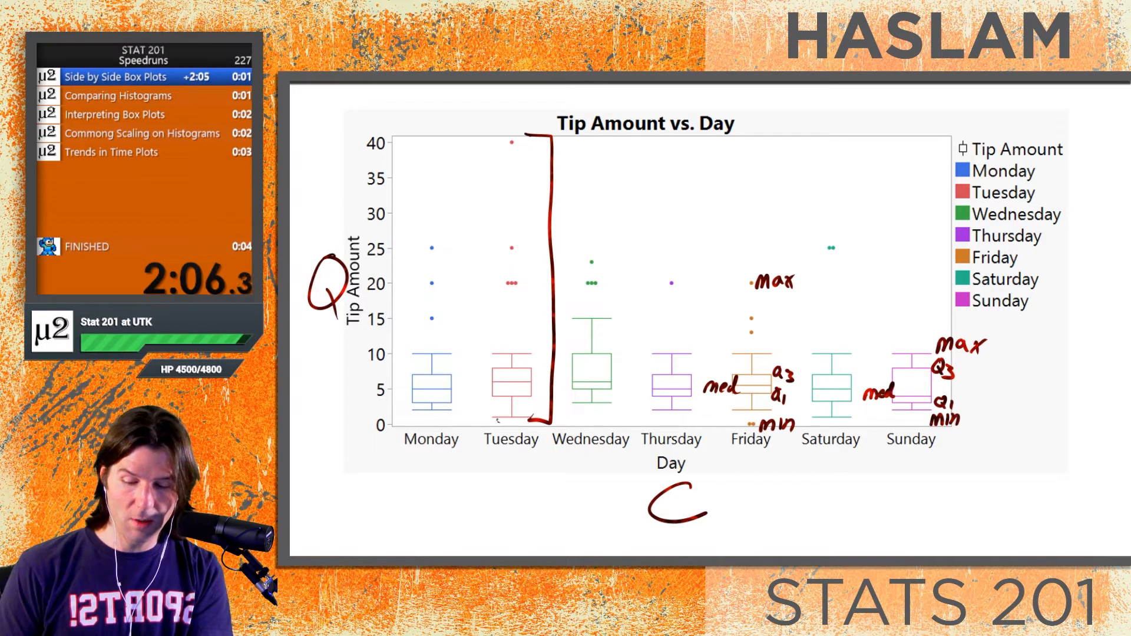
drag(389, 417, 497, 420)
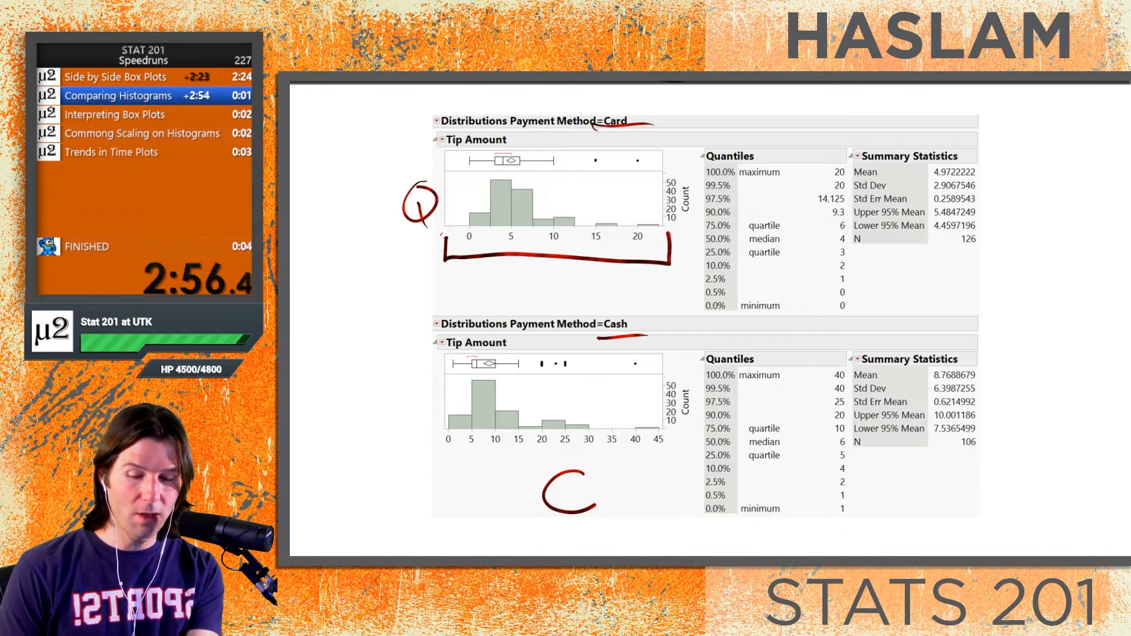
Draw a bracket along the Card histogram's horizontal axis
drag(440, 461, 664, 462)
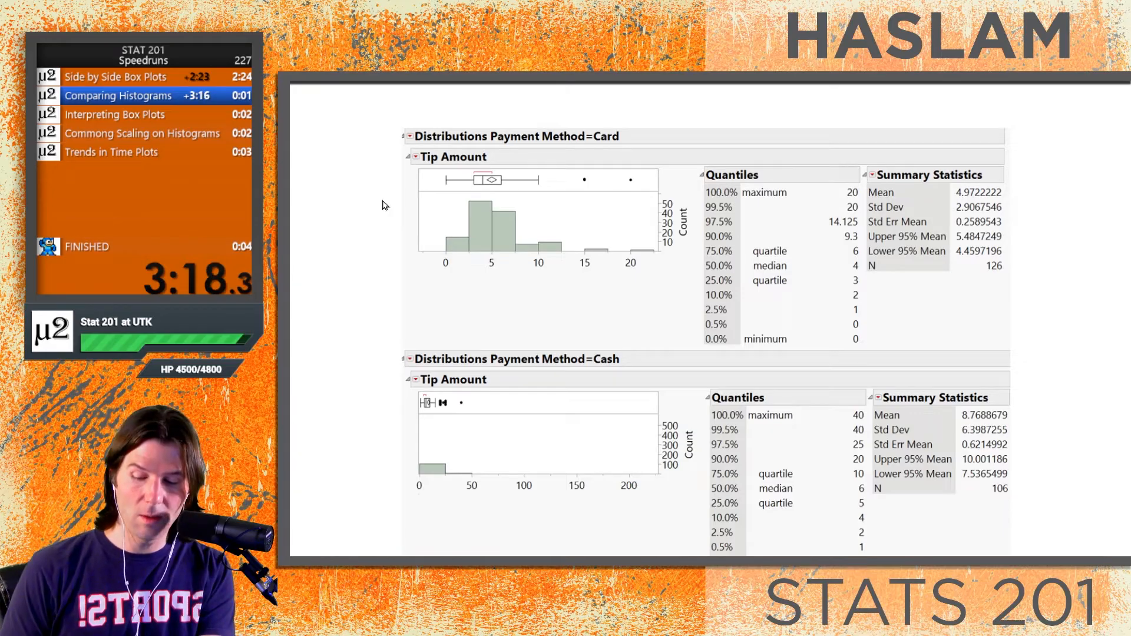
Draw a red bracket under the Cash histogram's rescaled 0–200 axis
drag(414, 495, 671, 494)
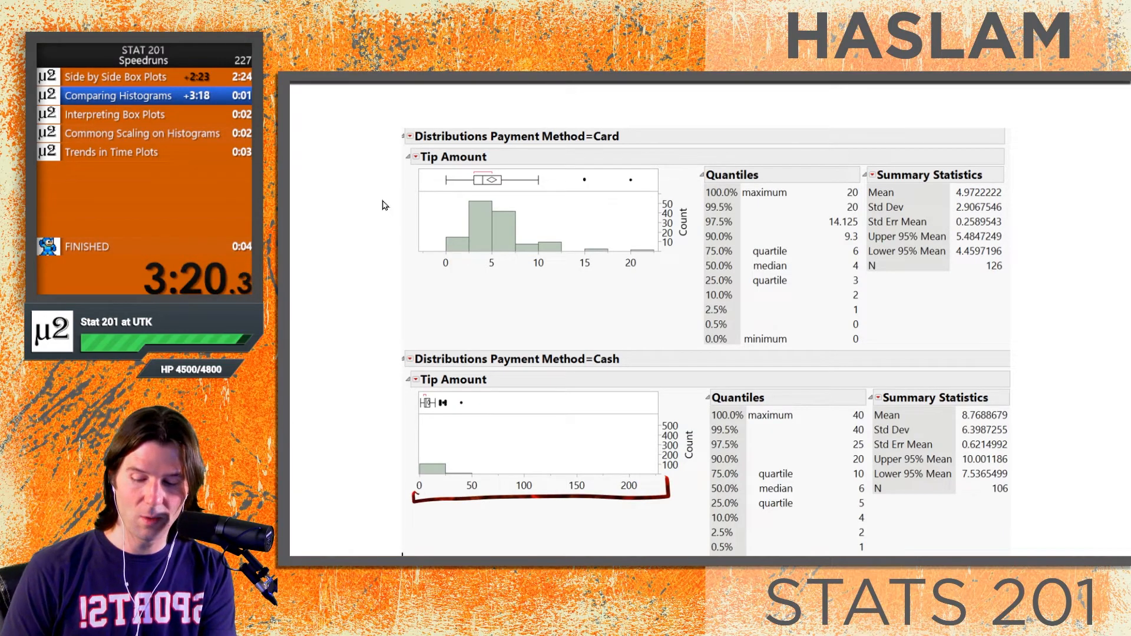